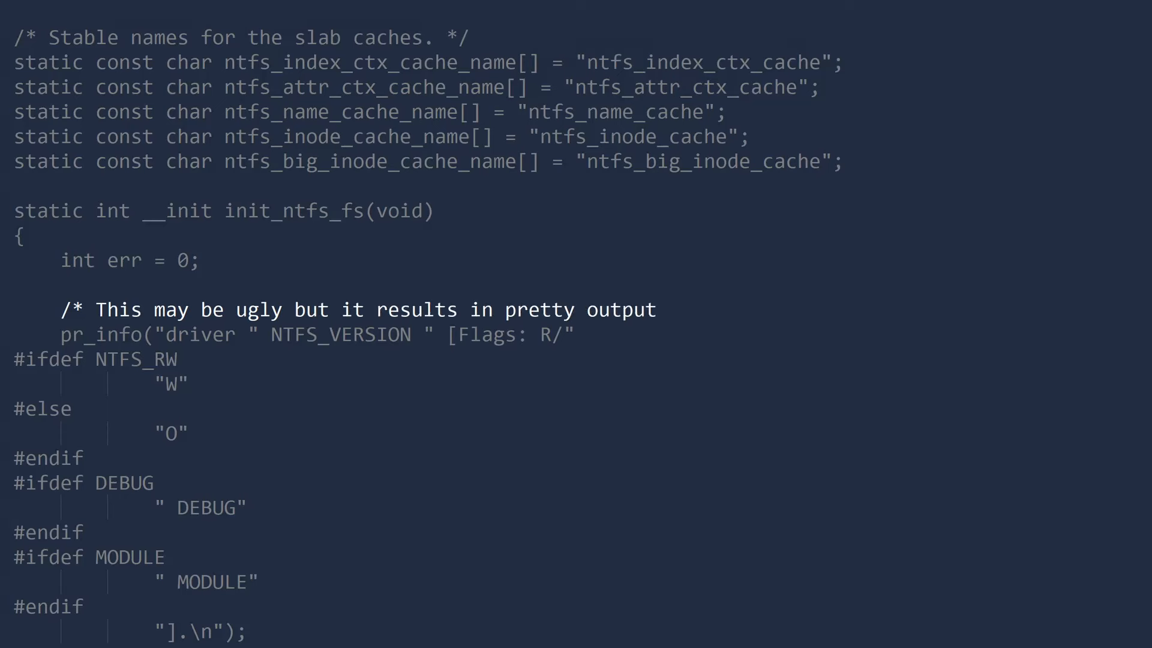
pyautogui.write('so who cares. (-8 */')
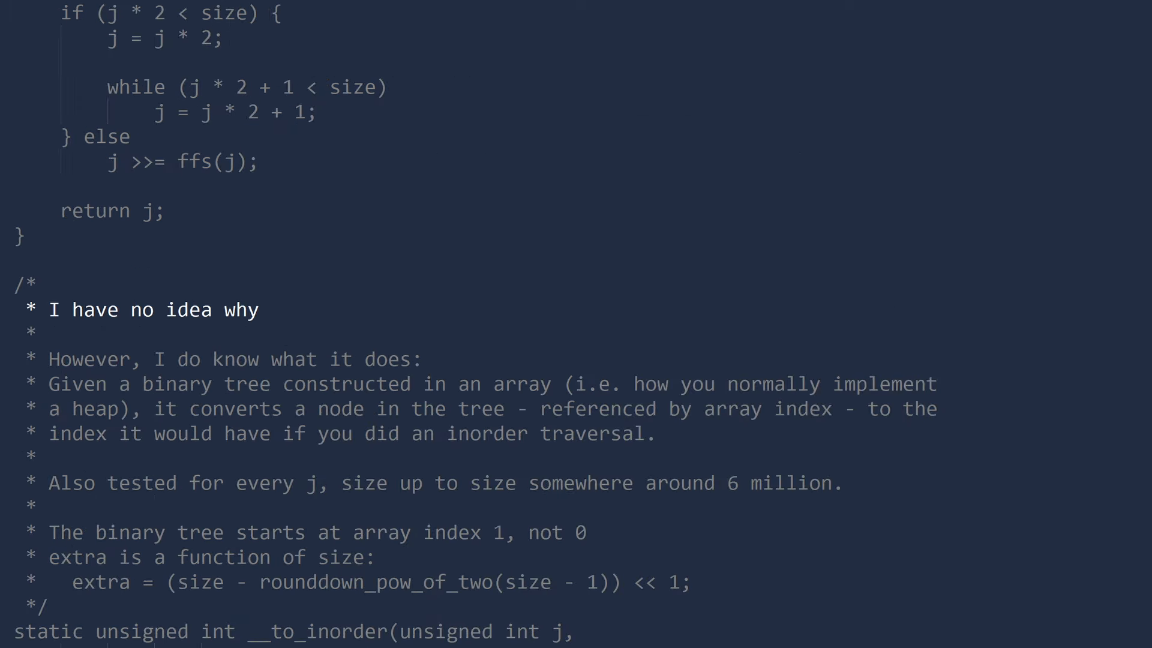
pyautogui.write('this code works...')
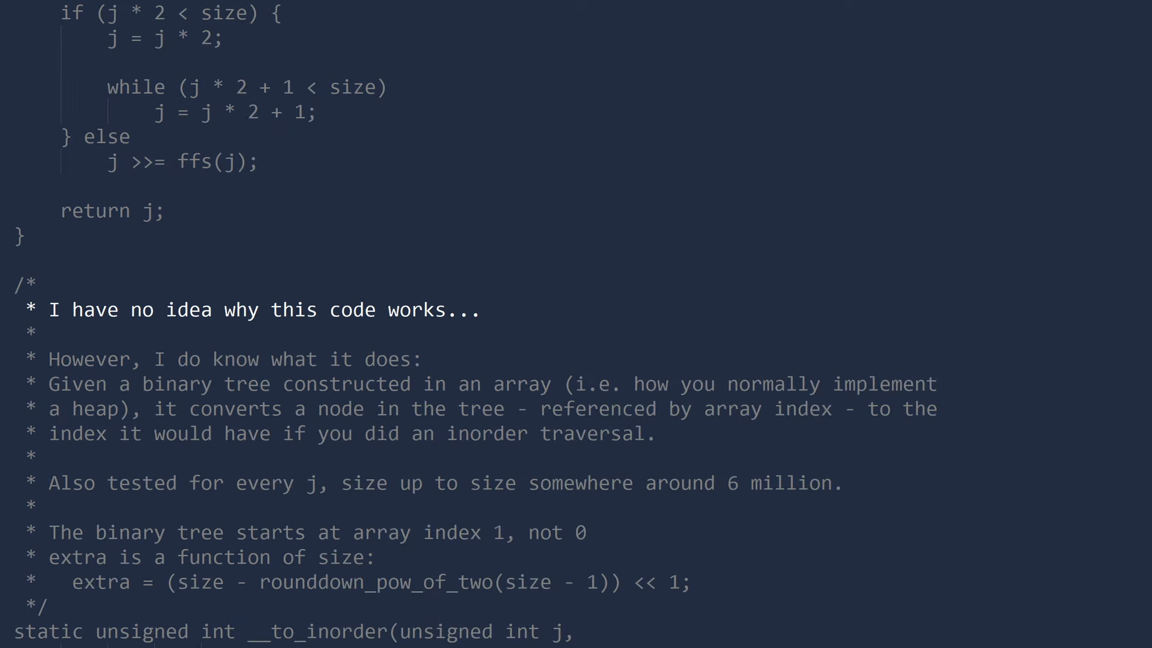
pyautogui.write("and I'm the one who wrote")
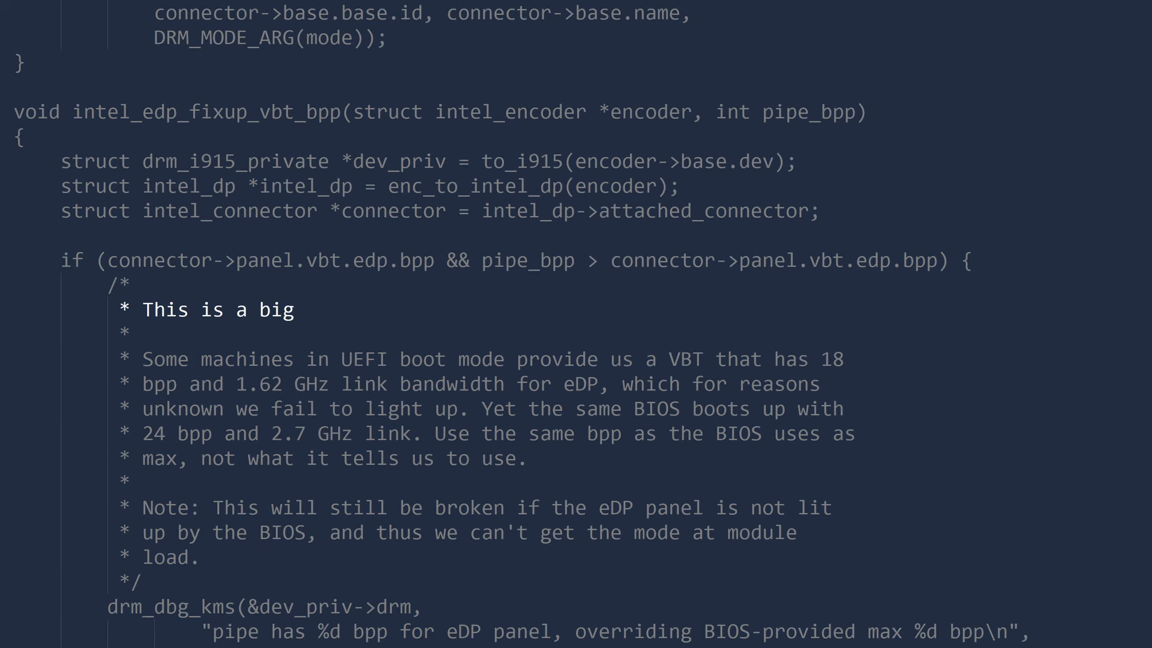
pyautogui.write('fat ugly')
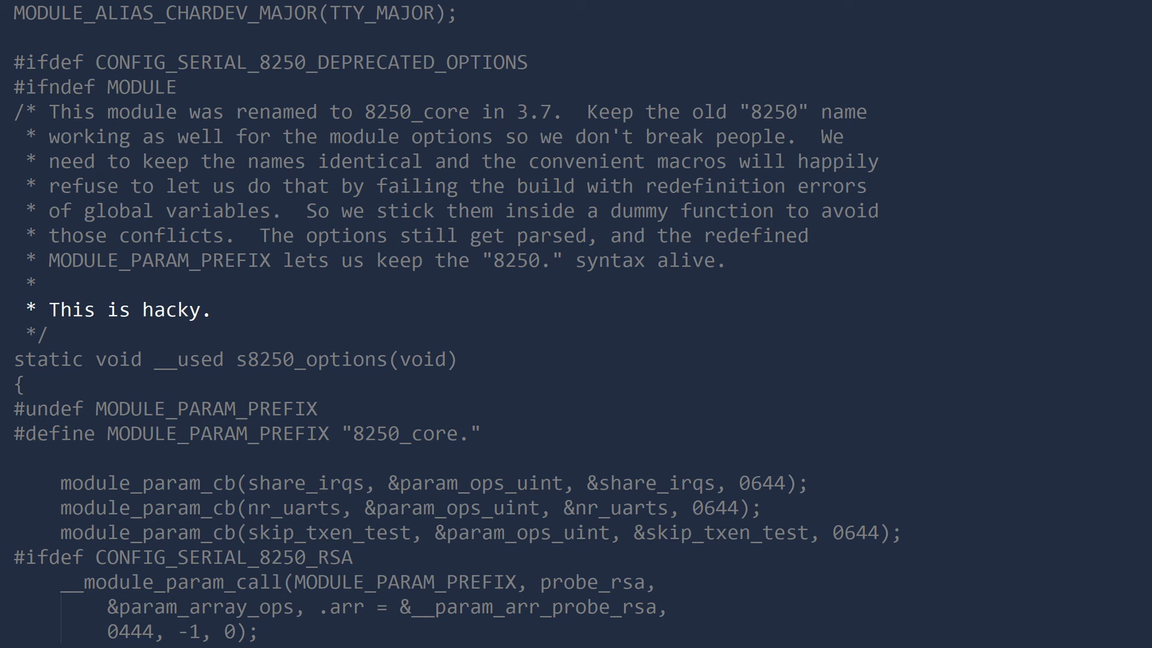
pyautogui.scroll(-3)
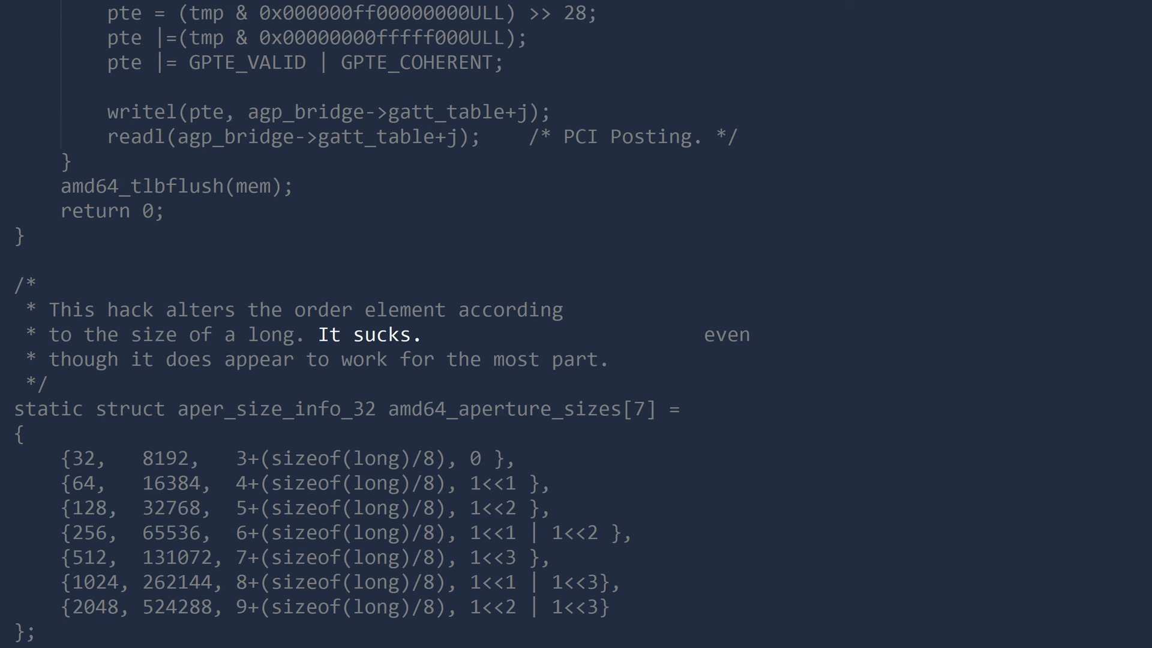
pyautogui.write('I totally disown this,')
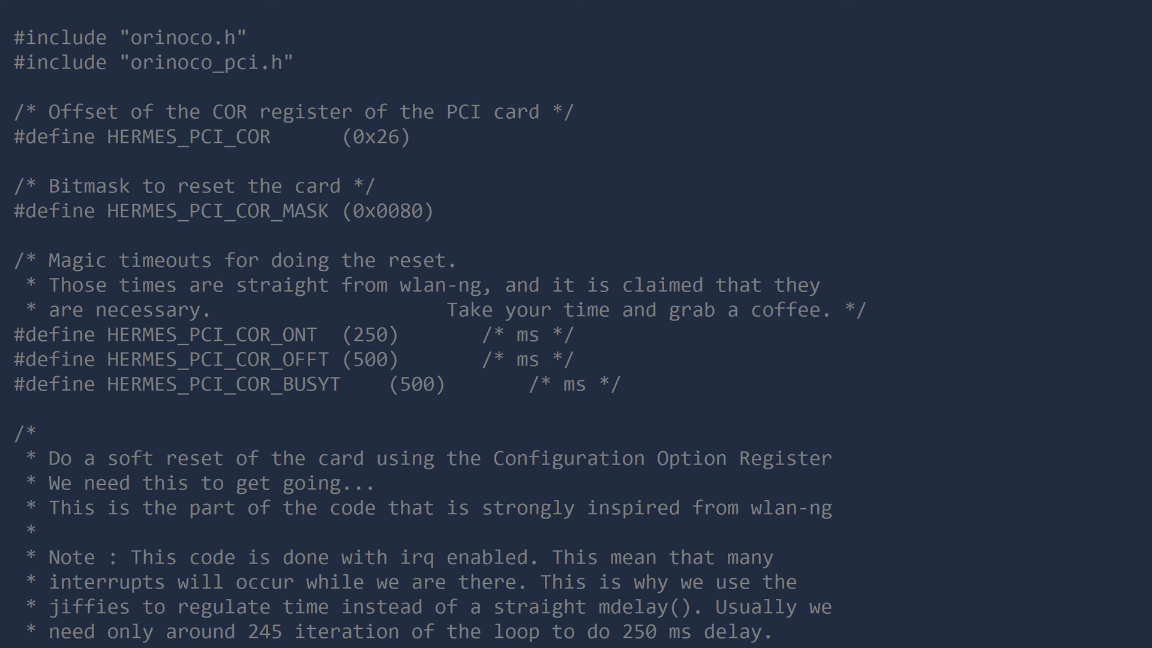
pyautogui.write('Alan will kill me.')
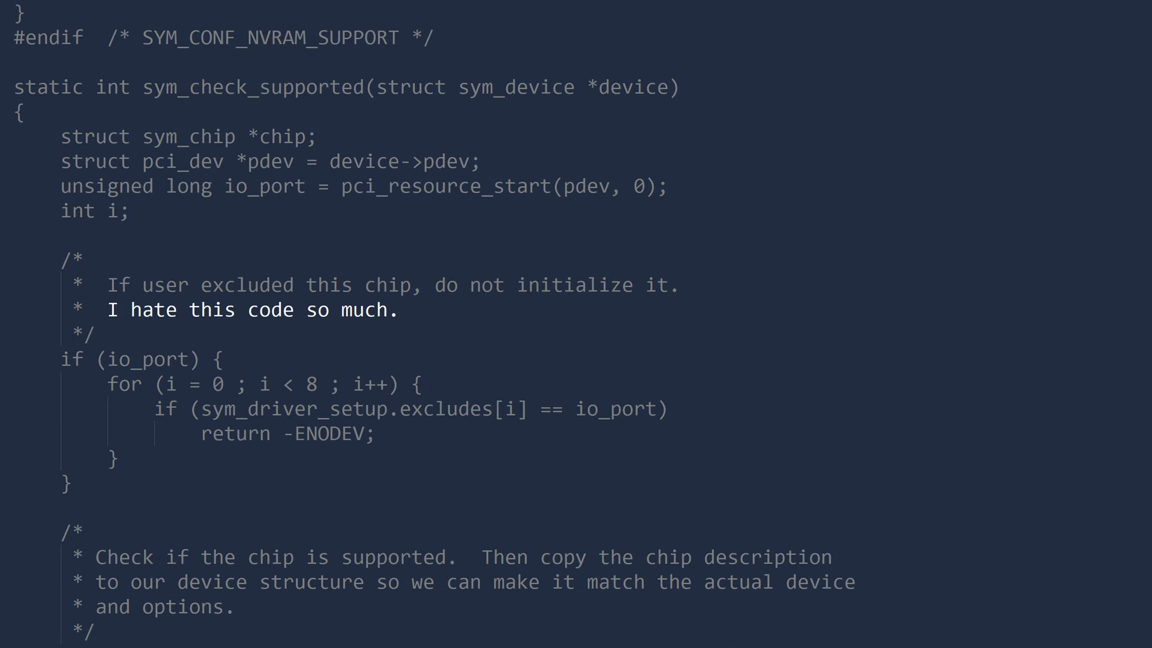
pyautogui.write('Must kill it.')
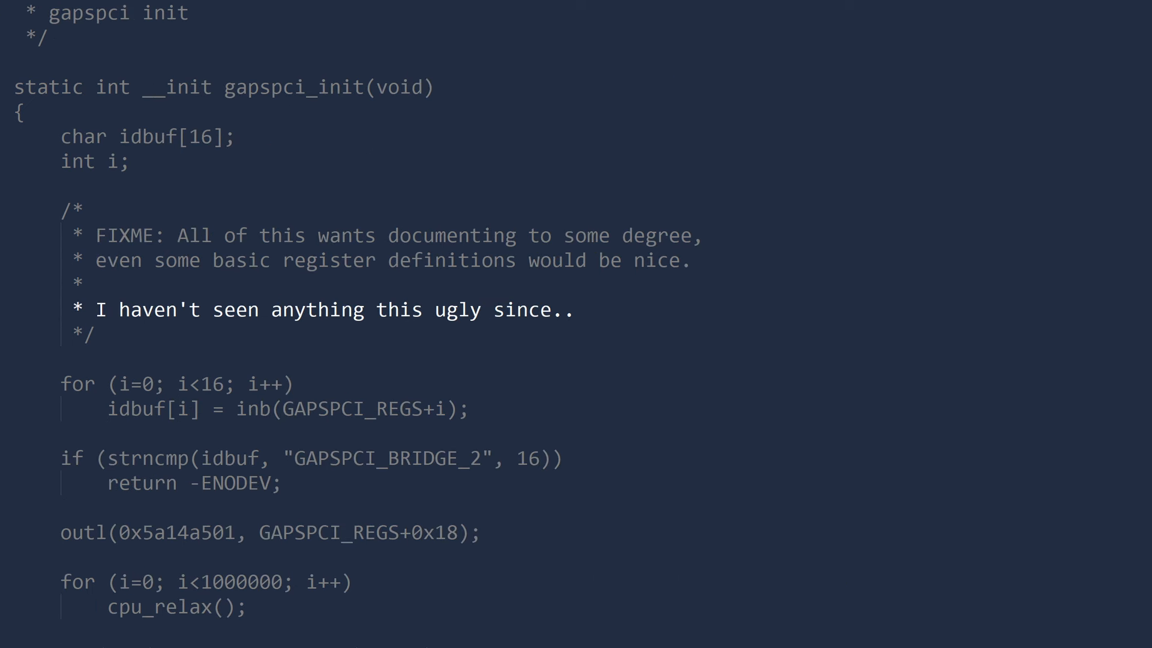
pyautogui.scroll(-3)
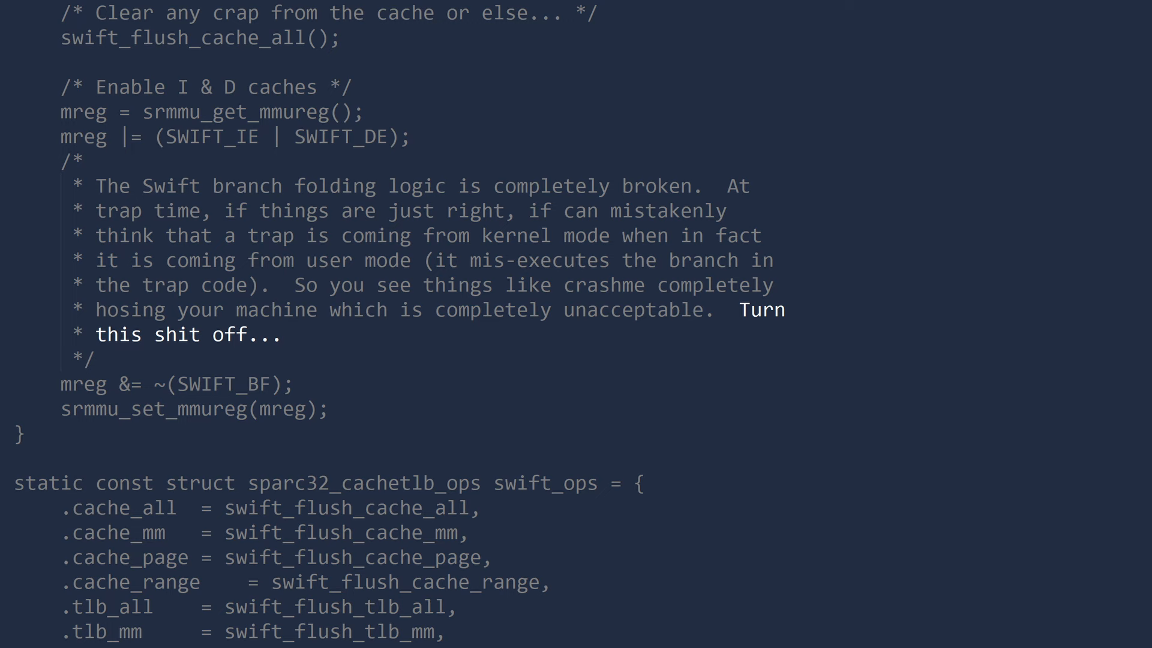
pyautogui.write('nice job Fujitsu.')
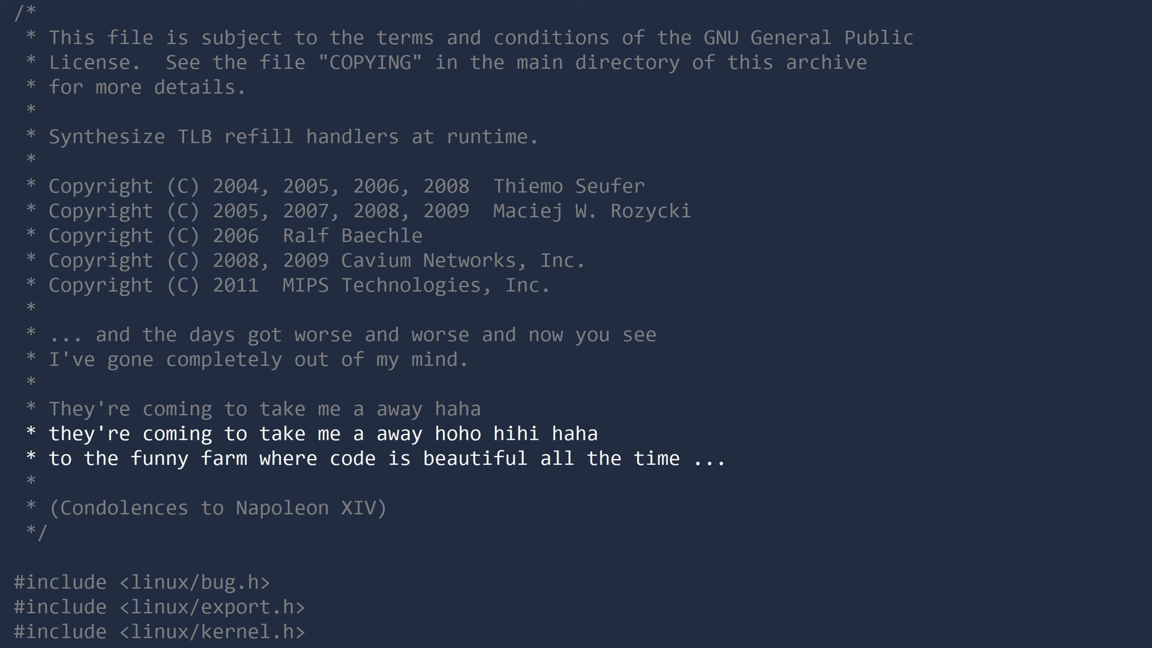
pyautogui.scroll(-3)
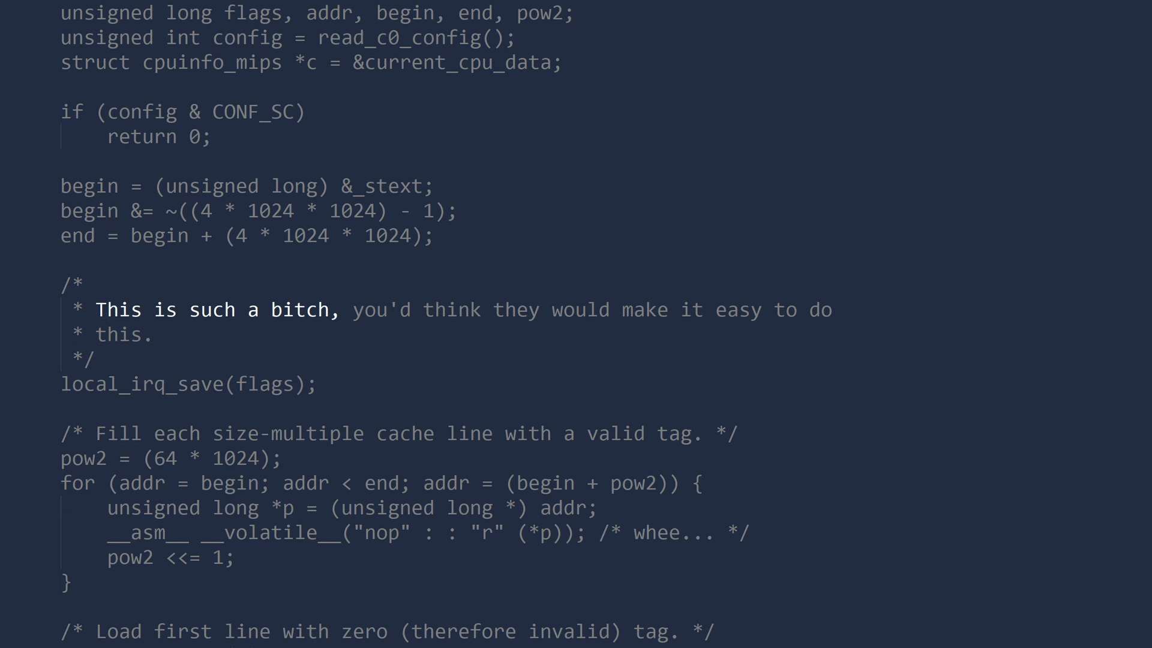
pyautogui.write('Away you daemons of stupidity!')
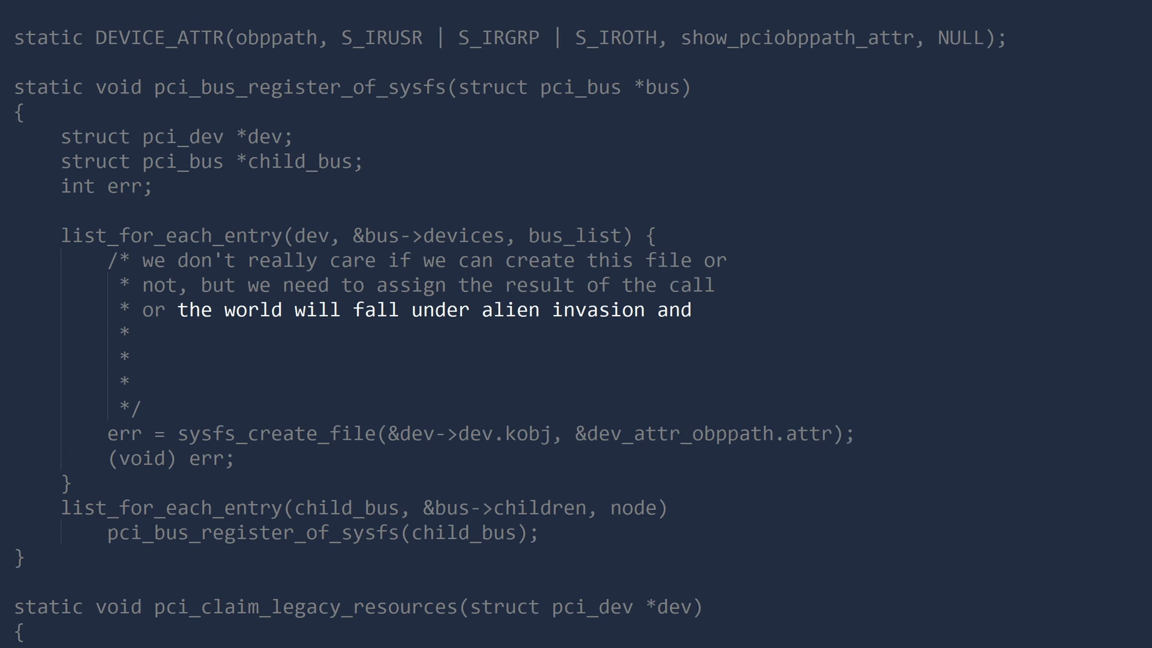
pyautogui.write('everybody will be frozen on a spaceship ready to be')
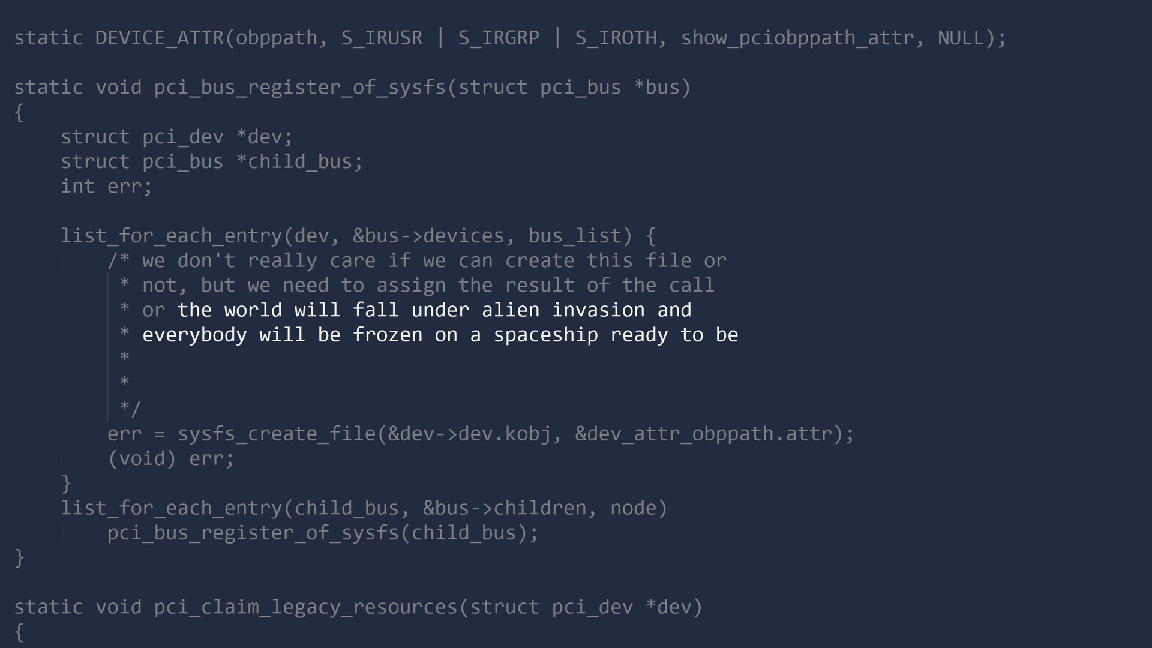
pyautogui.write('eaten on alpha centauri by some green and jelly')
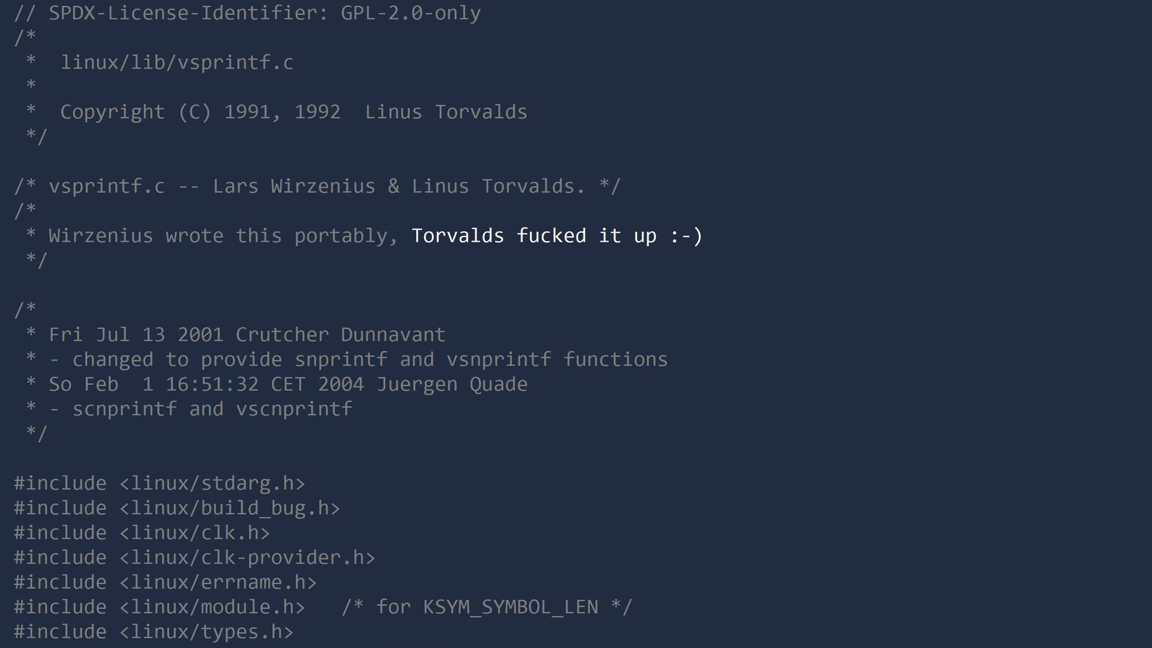
pyautogui.scroll(-3)
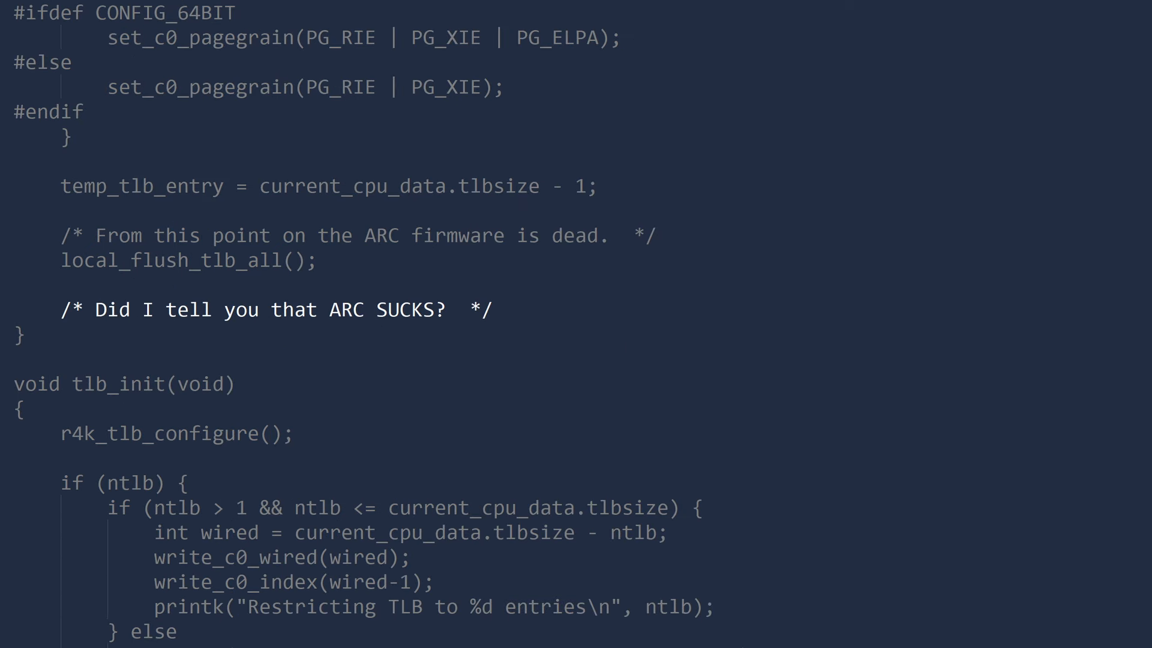
pyautogui.scroll(-3)
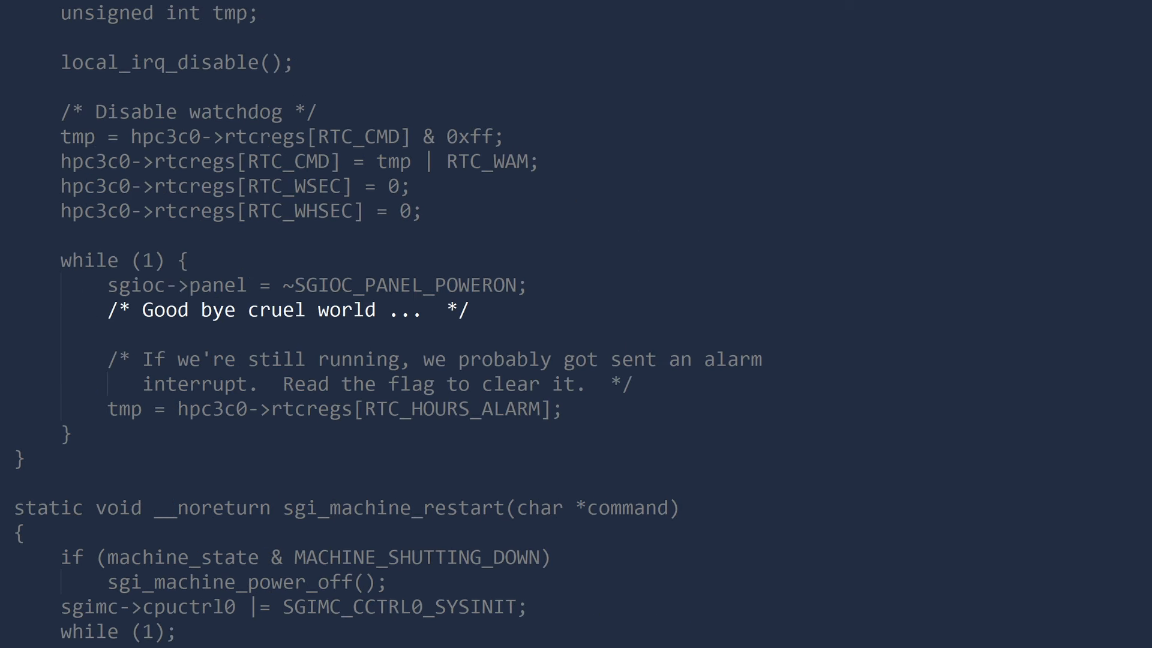